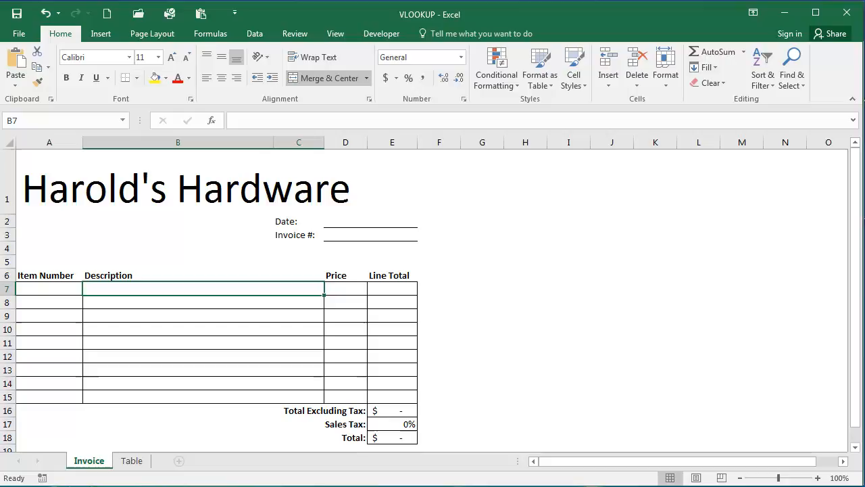
Step: Insert a VLOOKUP function into Description cell B7 via the function picker
left_click(211, 33)
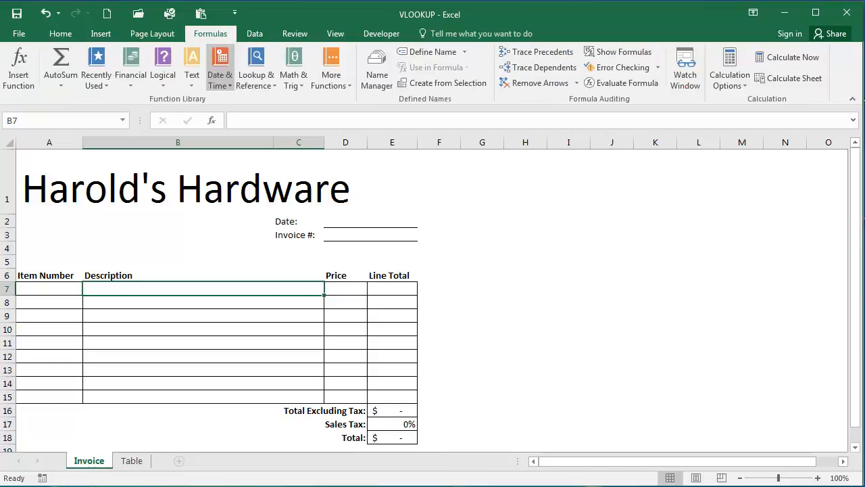
left_click(19, 65)
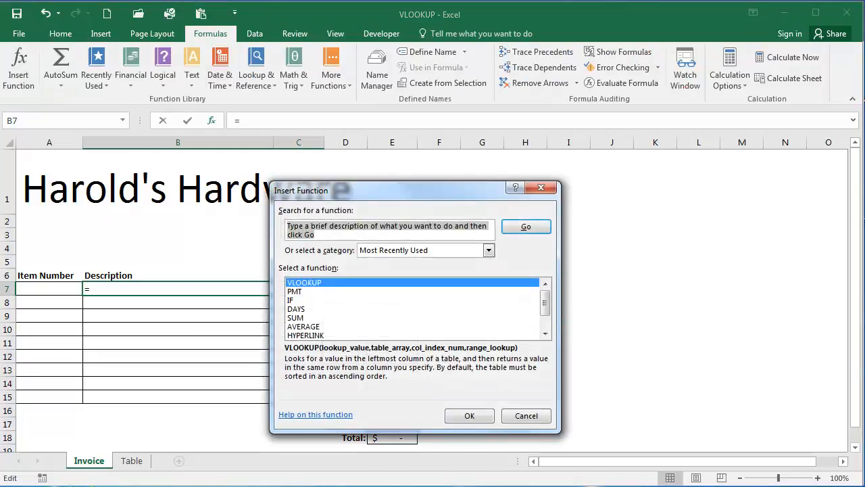
type("vlookup")
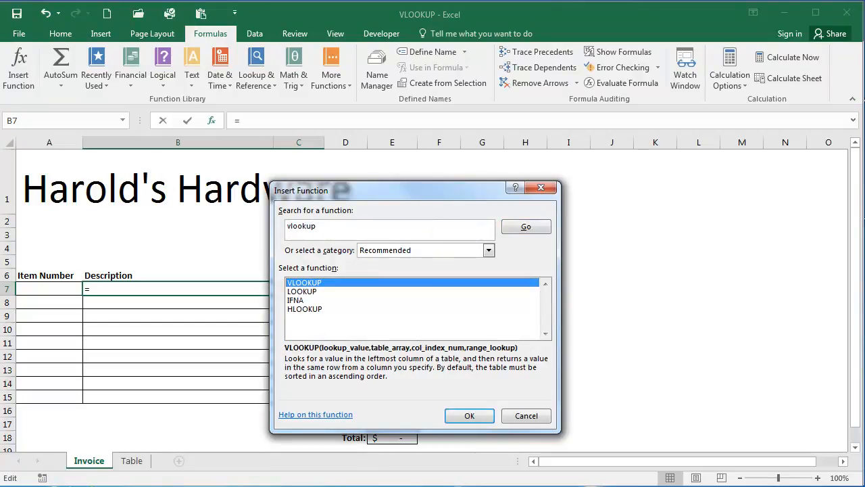
left_click(469, 415)
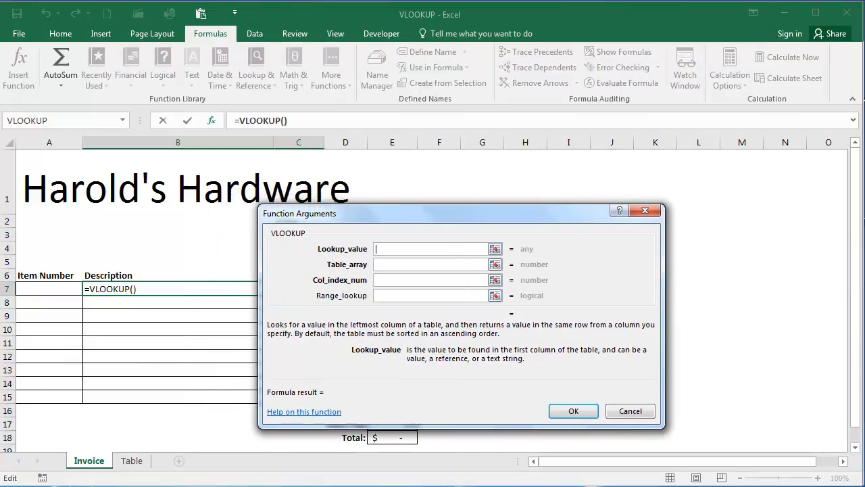
Step: Complete B7's VLOOKUP with lookup value A7, range A2:C9, column 2 and exact match (False)
type("A")
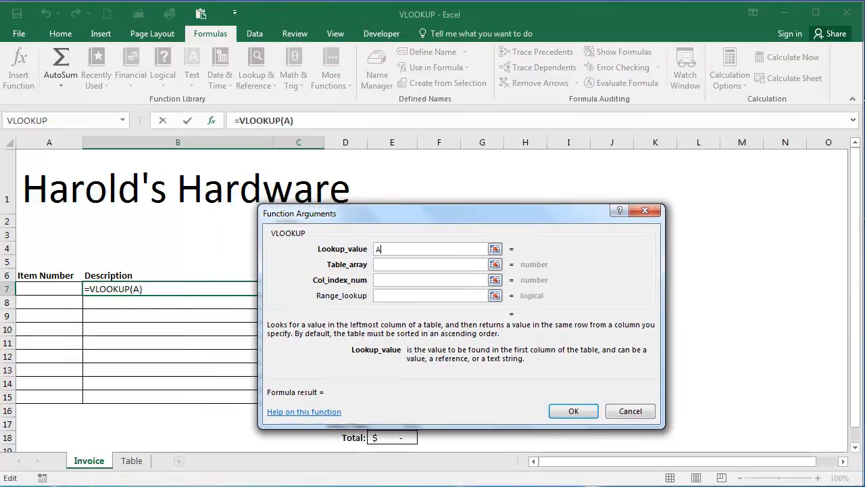
type("7")
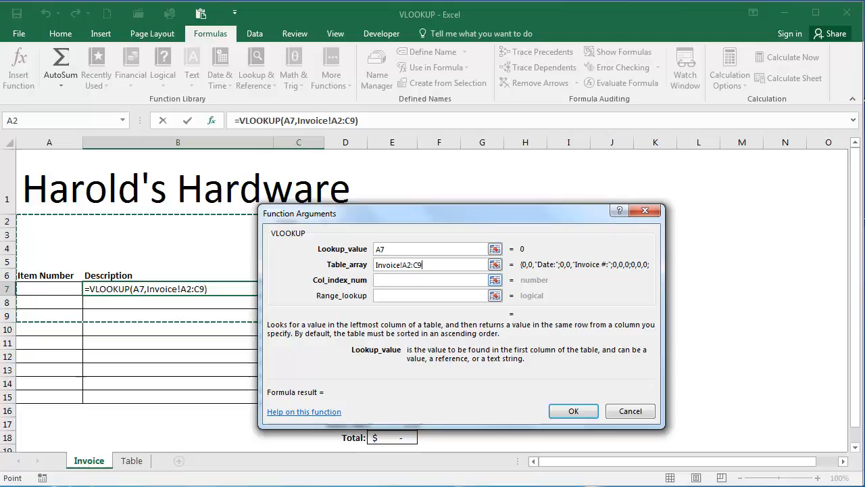
left_click(430, 280)
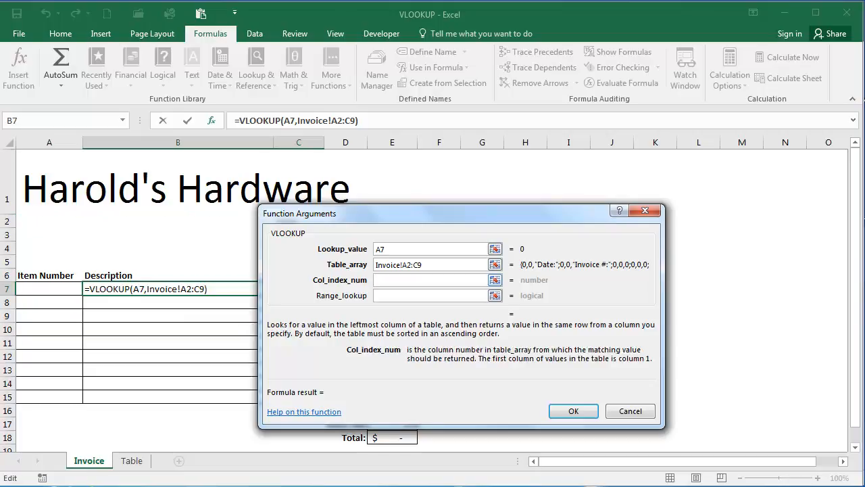
type("2")
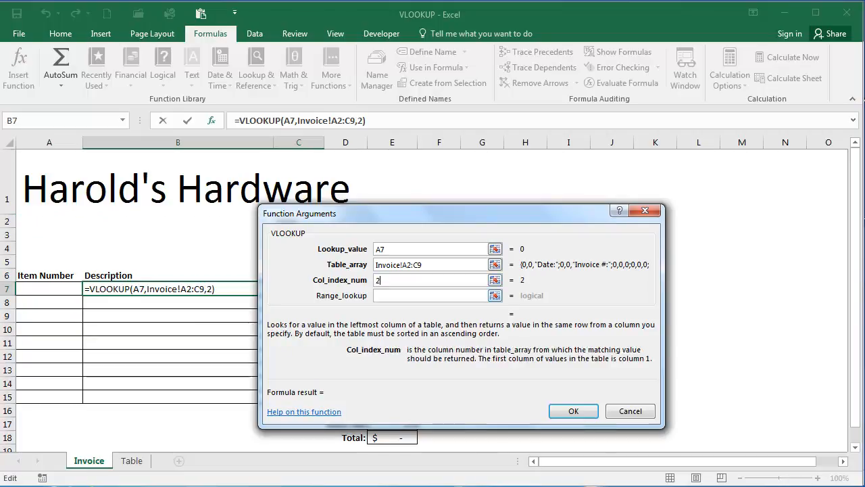
left_click(430, 295)
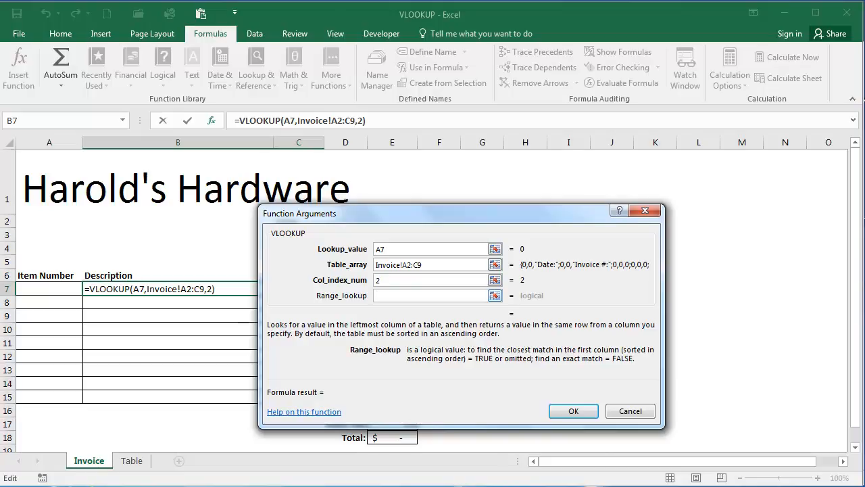
type("False")
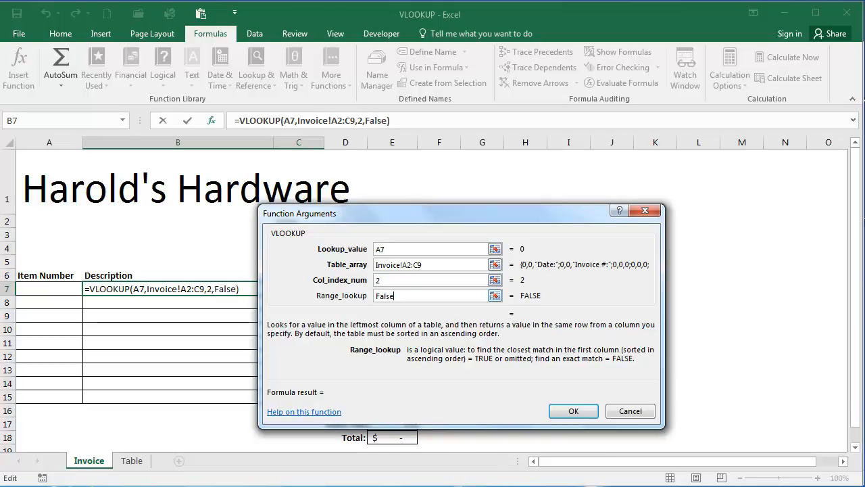
left_click(573, 411)
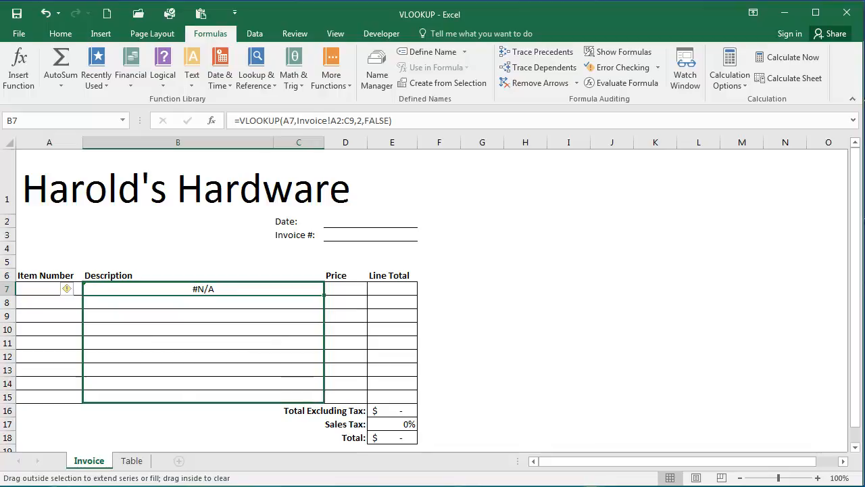
Step: Fill the Description formula down to B15 and start a function in Price cell D7
left_click_drag(202, 290, 203, 397)
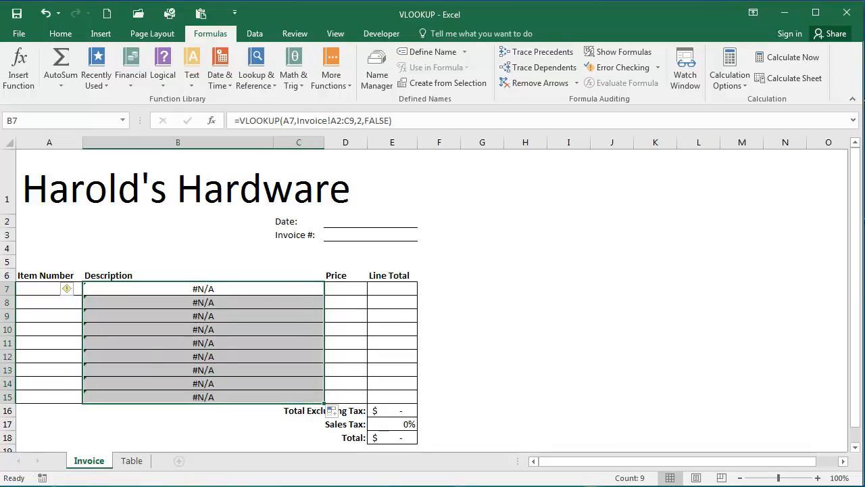
left_click(346, 289)
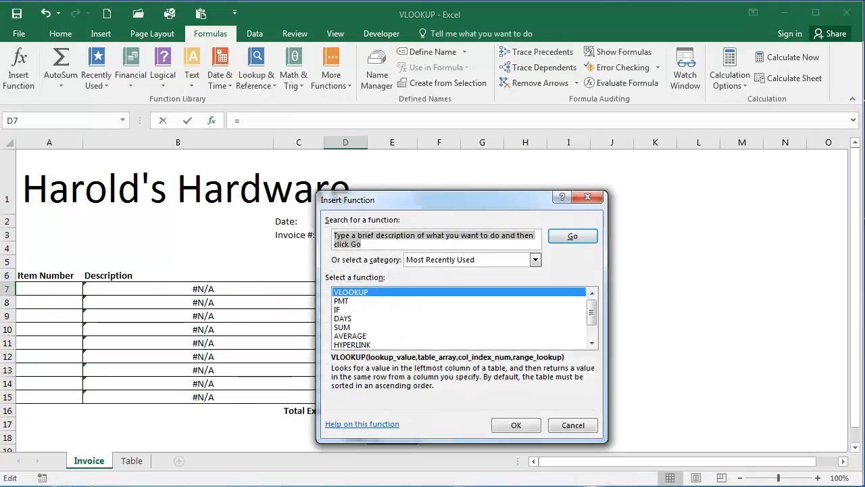
Step: Choose VLOOKUP for D7 with lookup value A7 and the item table A2:C9 as range
left_click(517, 425)
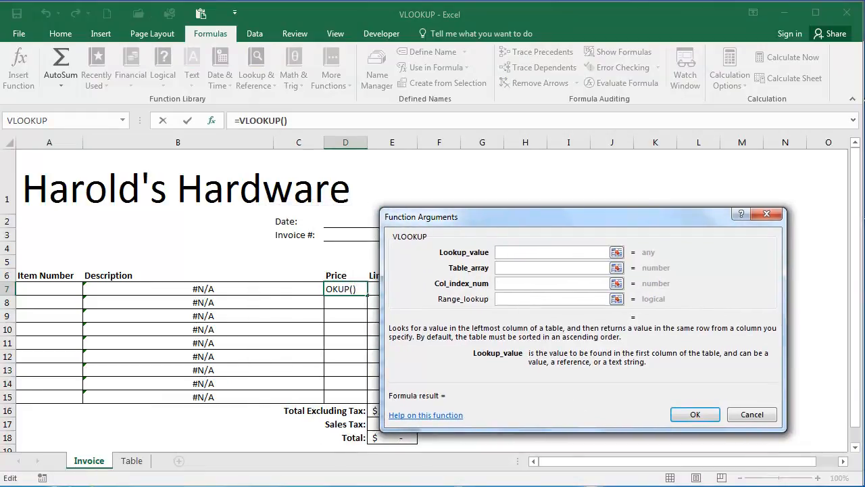
left_click(552, 252)
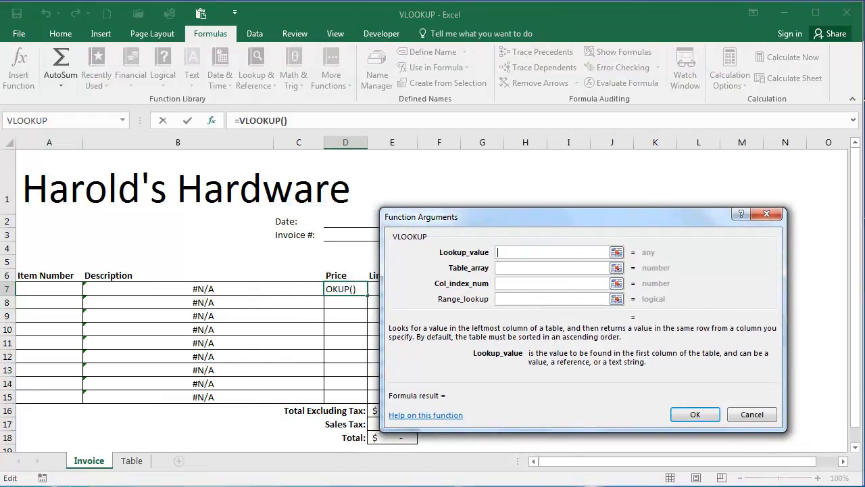
type("A7")
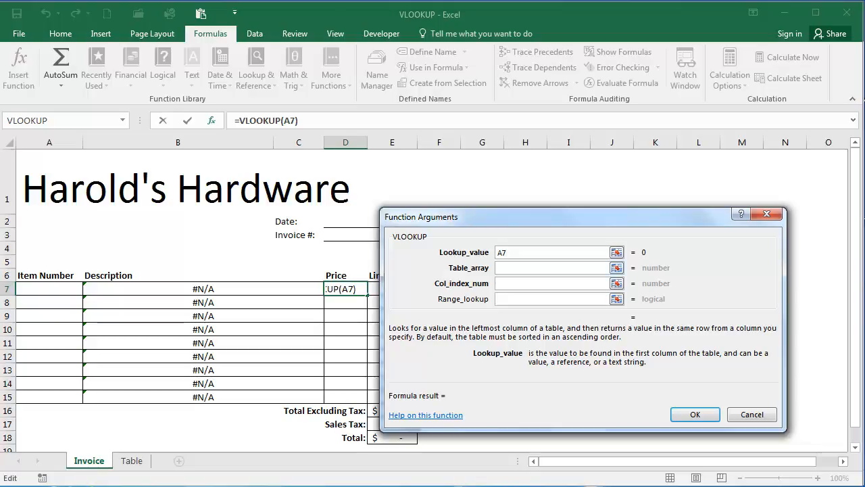
left_click(549, 268)
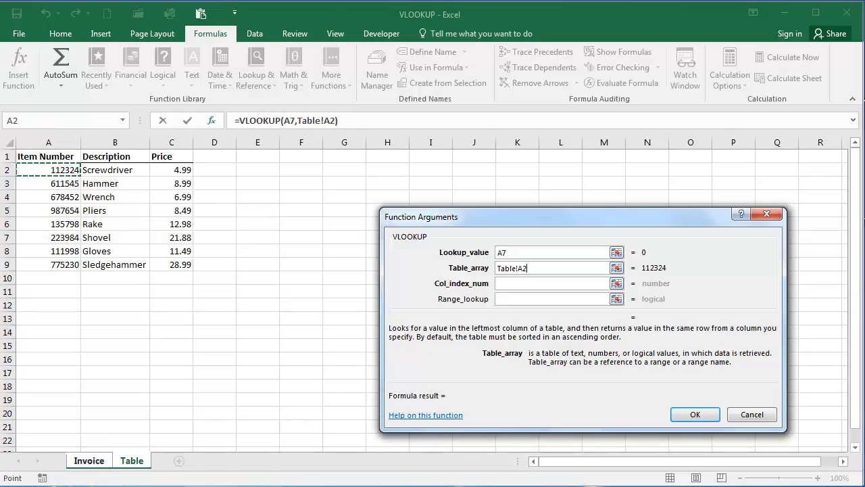
left_click_drag(49, 170, 170, 264)
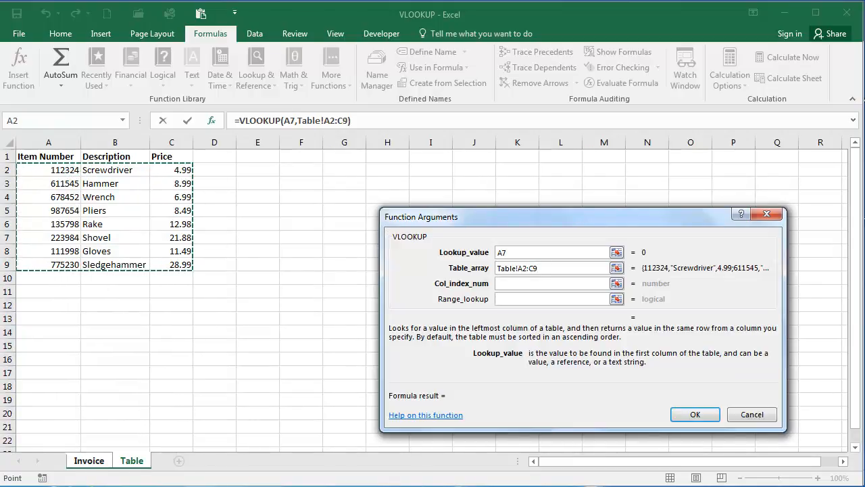
Step: Return to the Invoice sheet and set column 3 with exact match (False)
left_click(89, 460)
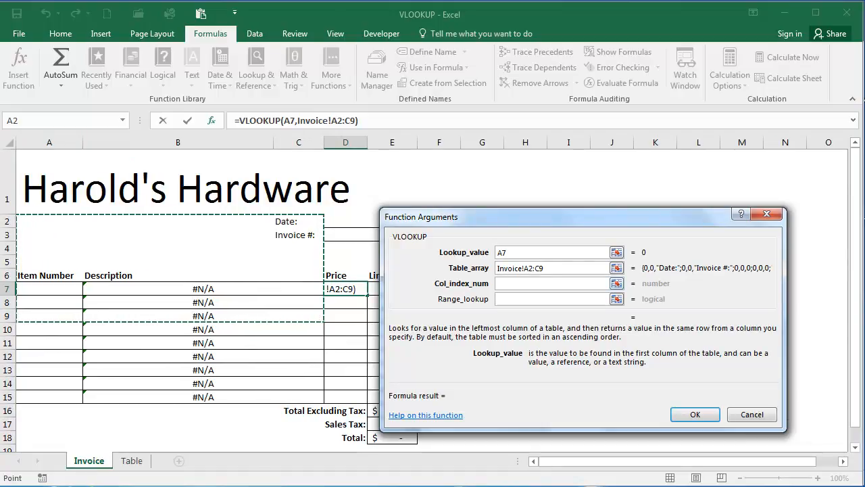
left_click(552, 284)
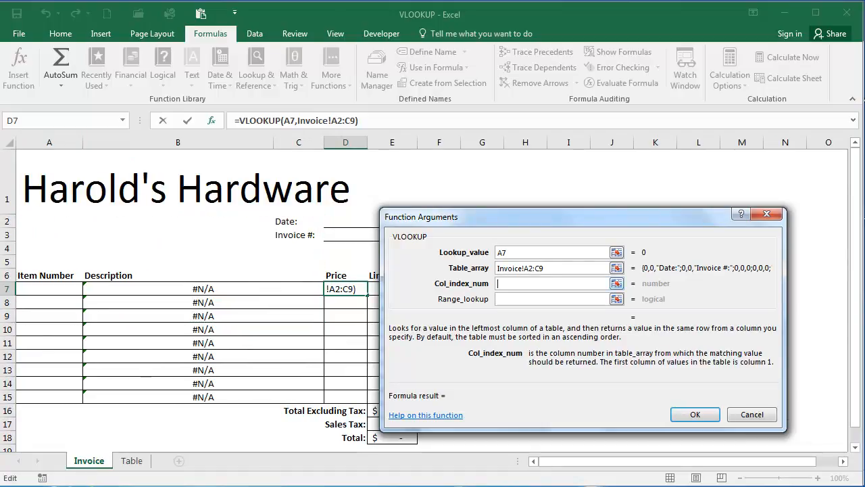
type("3")
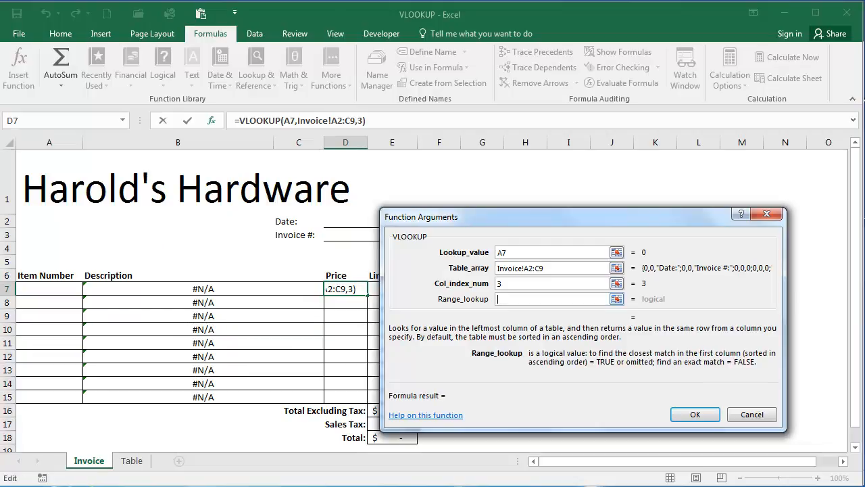
type("Fa")
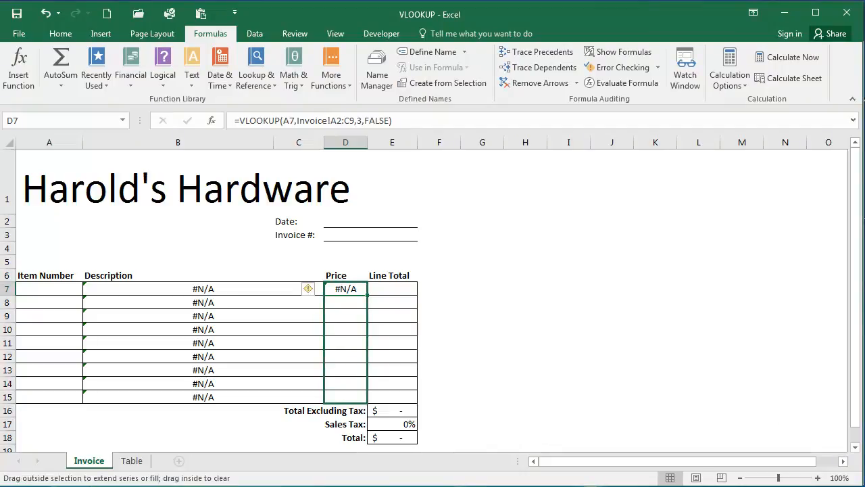
Step: Reopen the first Description formula for editing of its lookup range
left_click(49, 289)
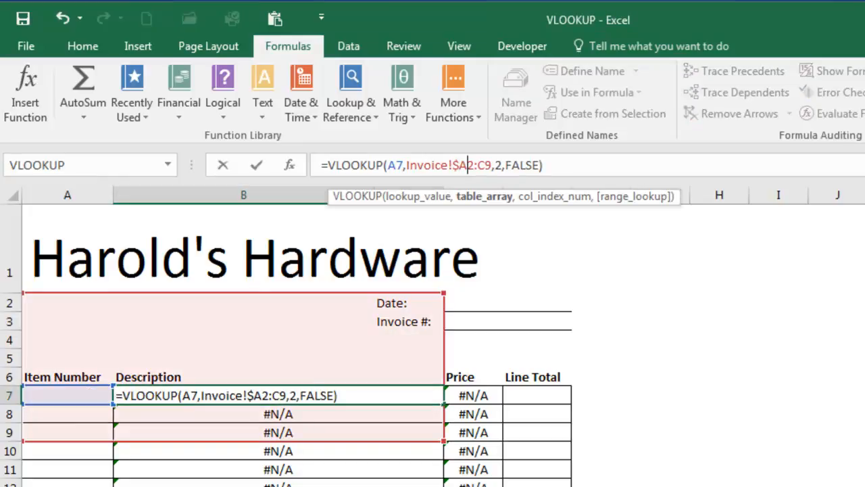
Step: Make the range absolute ($A$2:$C$9) in B7, confirm it, and apply F4 to D7's range
left_click(479, 165)
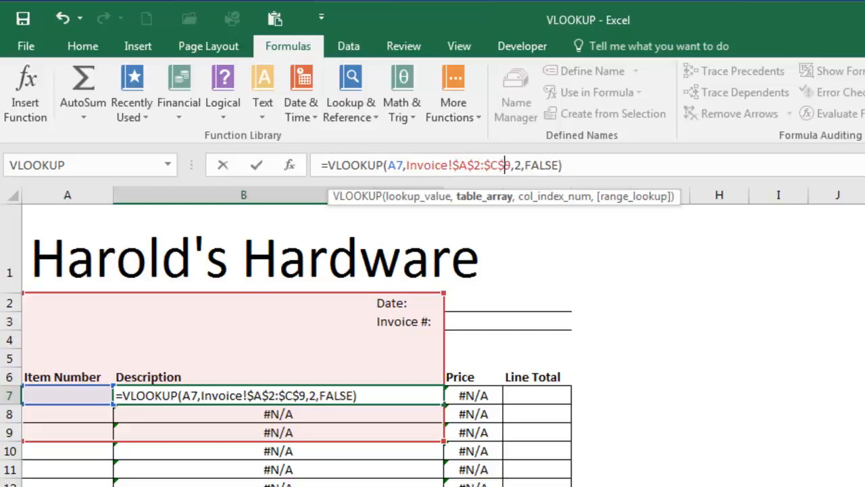
key("Return")
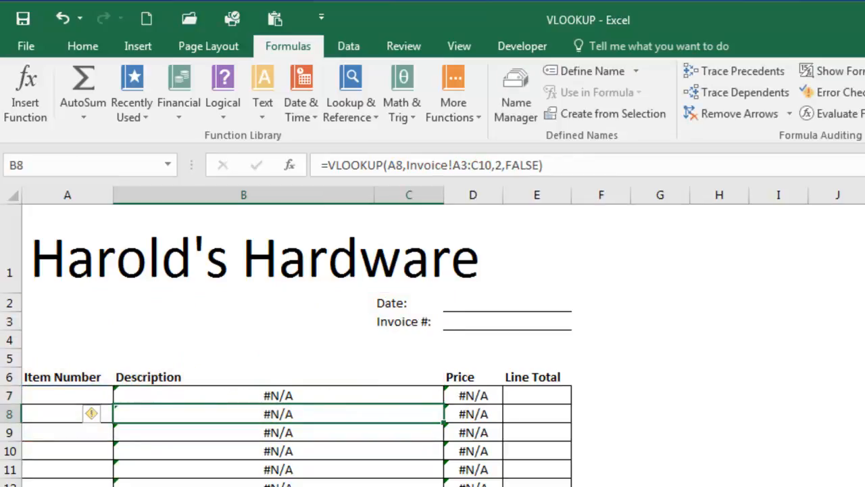
left_click(473, 394)
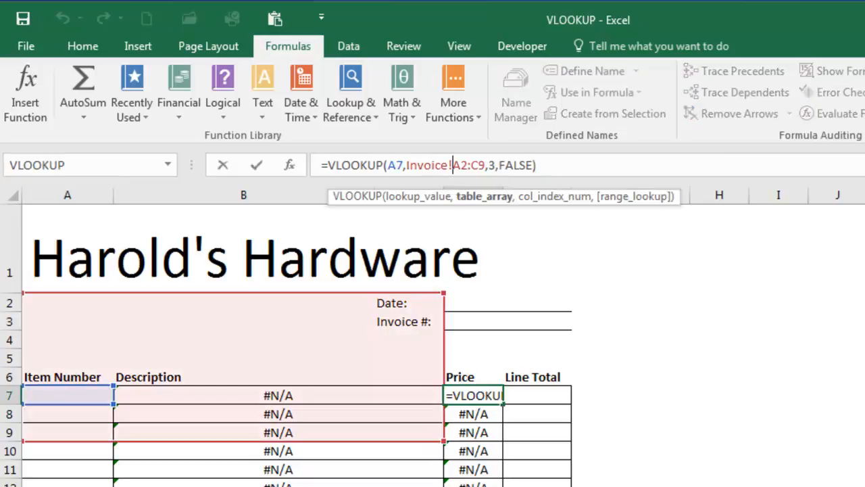
key("f4")
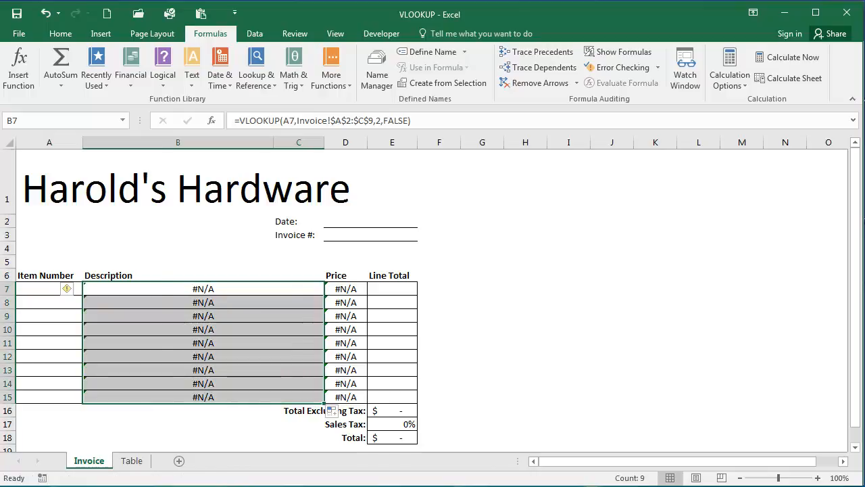
Step: Select the corrected Price formula to copy down, then move to item cell A7
left_click(346, 289)
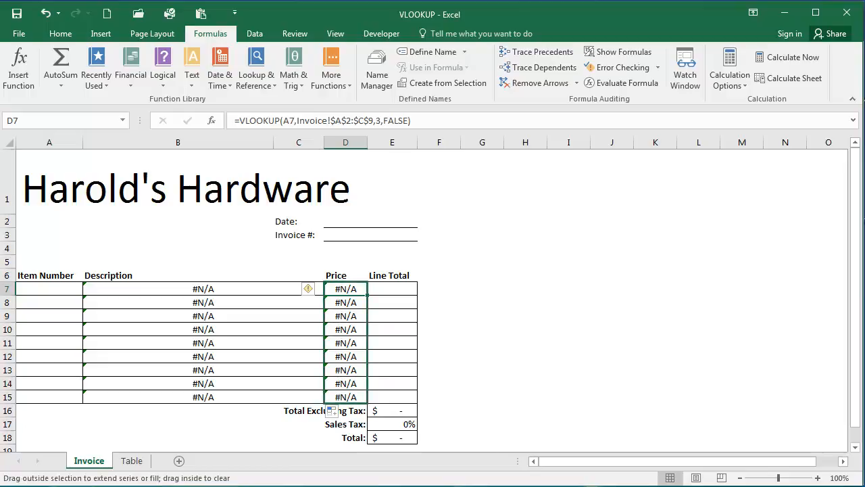
left_click(49, 289)
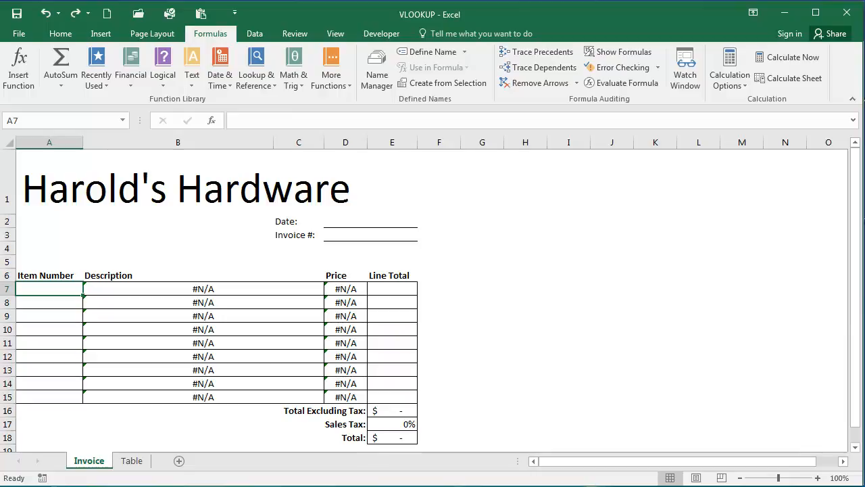
Step: Enter item numbers 135798 and 678452 so Rake at 12.98 and Wrench at 6.99 appear
type("135798")
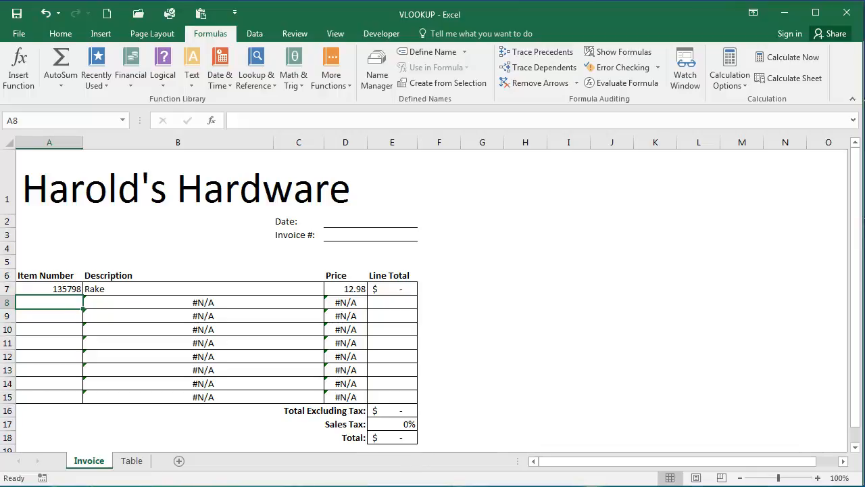
type("678452")
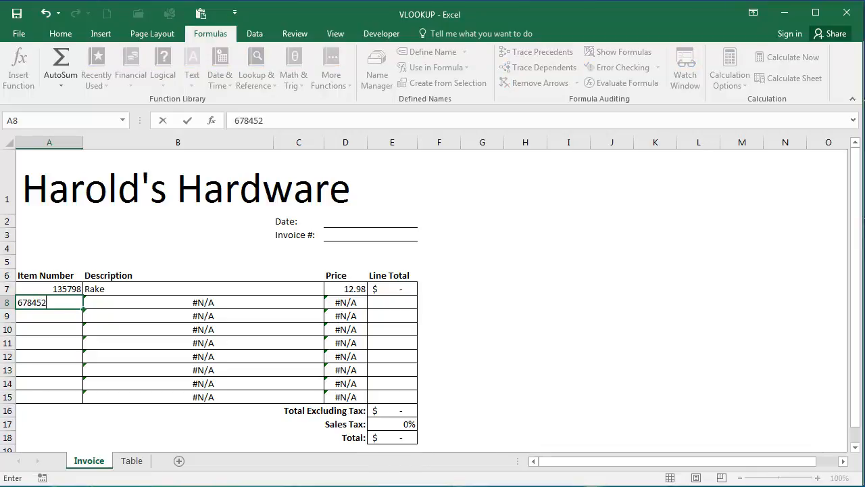
key("Return")
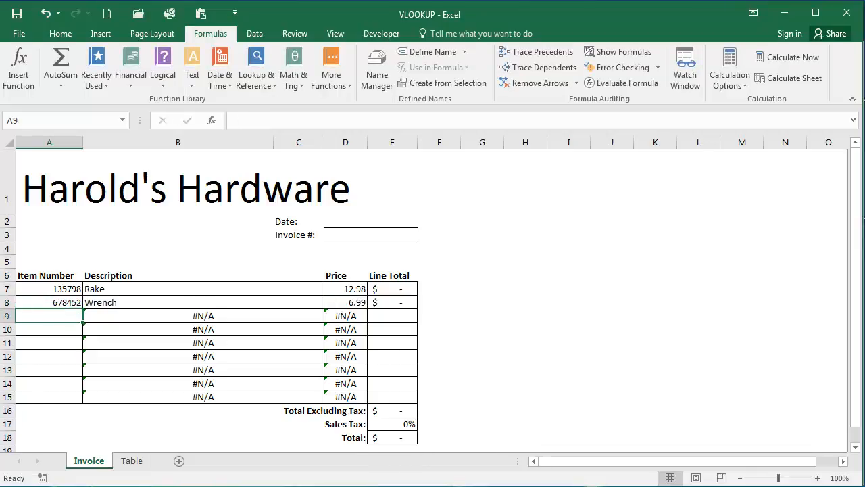
left_click(611, 355)
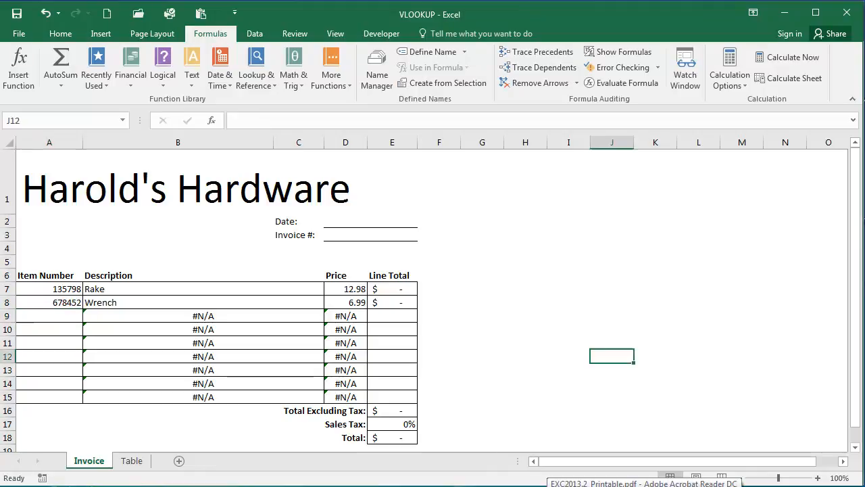